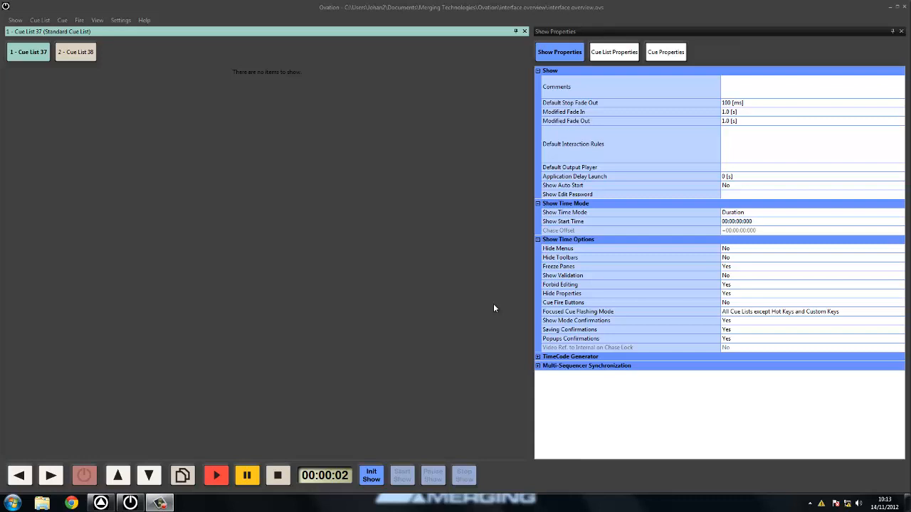
Open the Settings menu in Ovation's menu bar.
{"action": "left_click", "coordinate": [121, 19]}
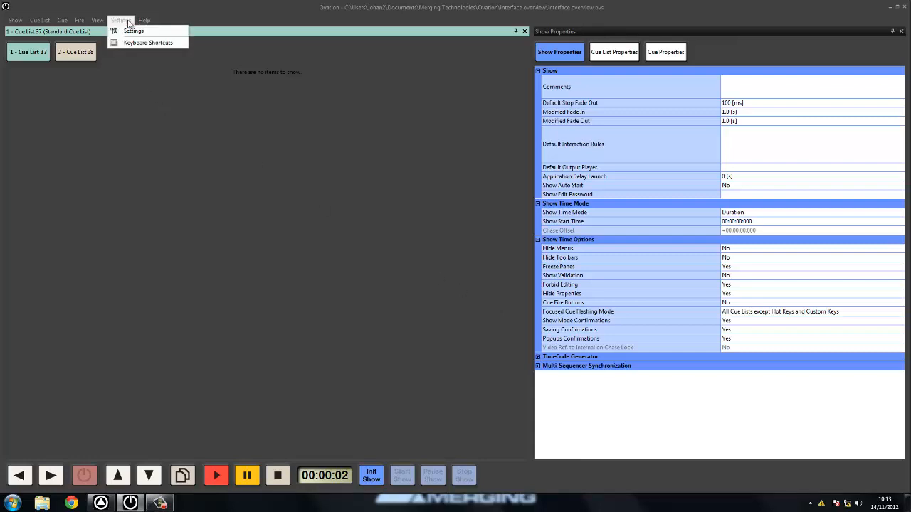
Open Settings and review Formats & Sync: 48 kHz sampling rate, 25 fps timecode.
{"action": "left_click", "coordinate": [133, 30]}
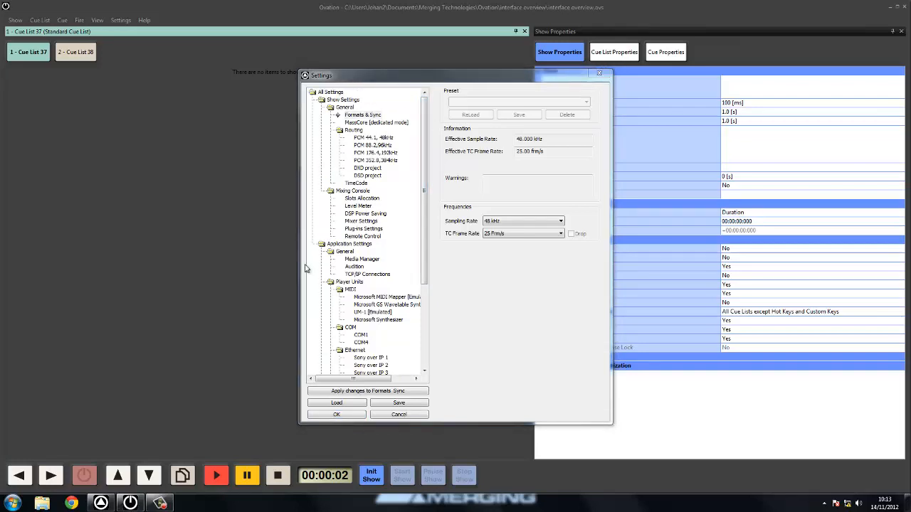
{"action": "scroll", "scroll_direction": "down", "scroll_amount": 3}
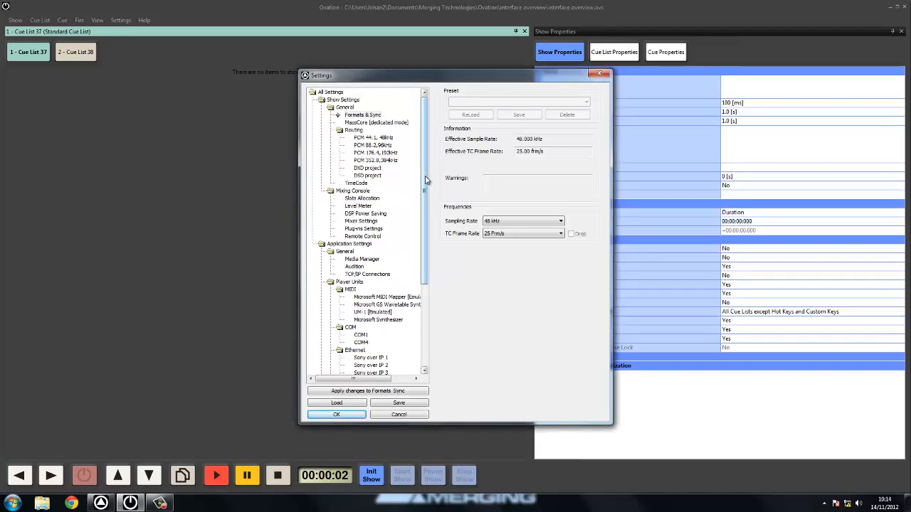
{"action": "left_click", "coordinate": [344, 99]}
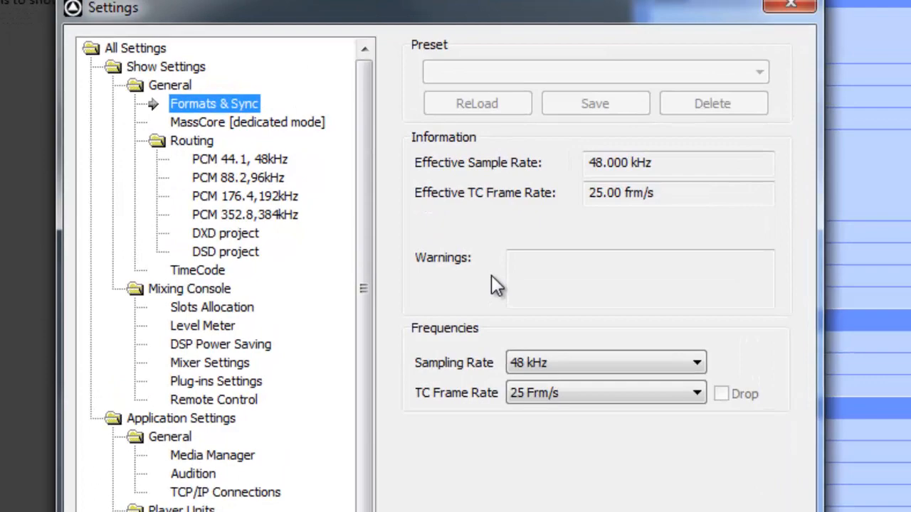
{"action": "left_click", "coordinate": [605, 392]}
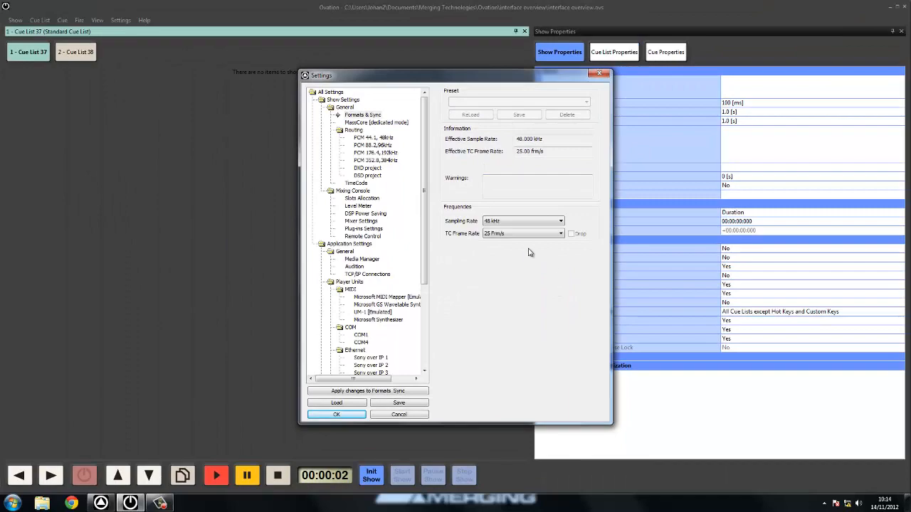
{"action": "mouse_move", "coordinate": [468, 297]}
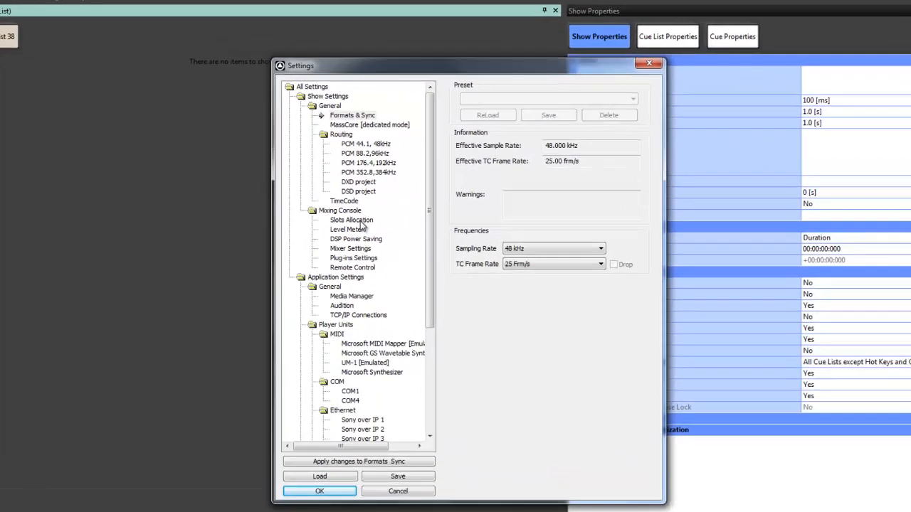
{"action": "left_click", "coordinate": [351, 220]}
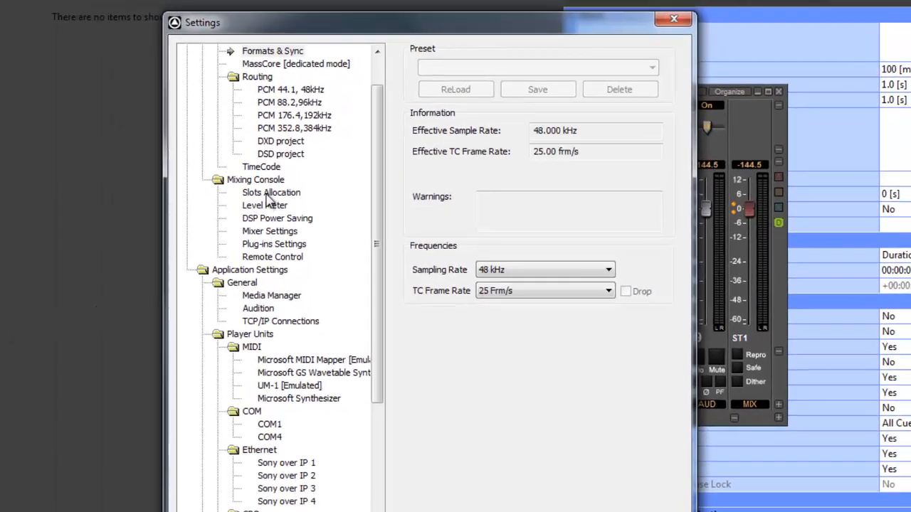
Open Mixing Console > Slots Allocation, showing 10 audio slots for cue playback.
{"action": "left_click", "coordinate": [271, 192]}
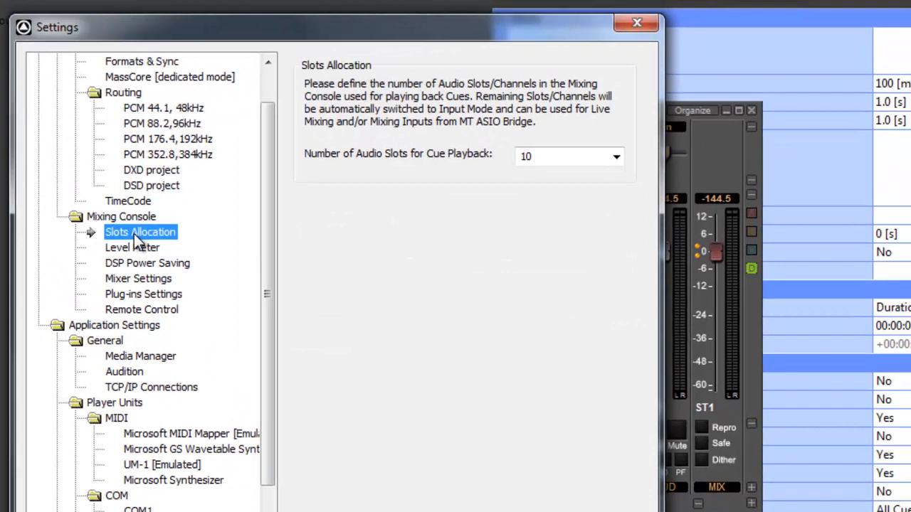
{"action": "mouse_move", "coordinate": [206, 239]}
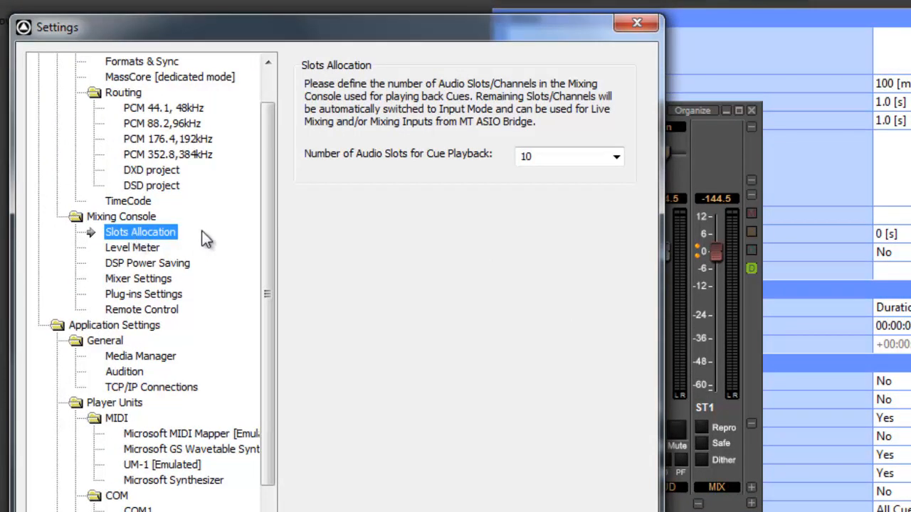
{"action": "mouse_move", "coordinate": [209, 238]}
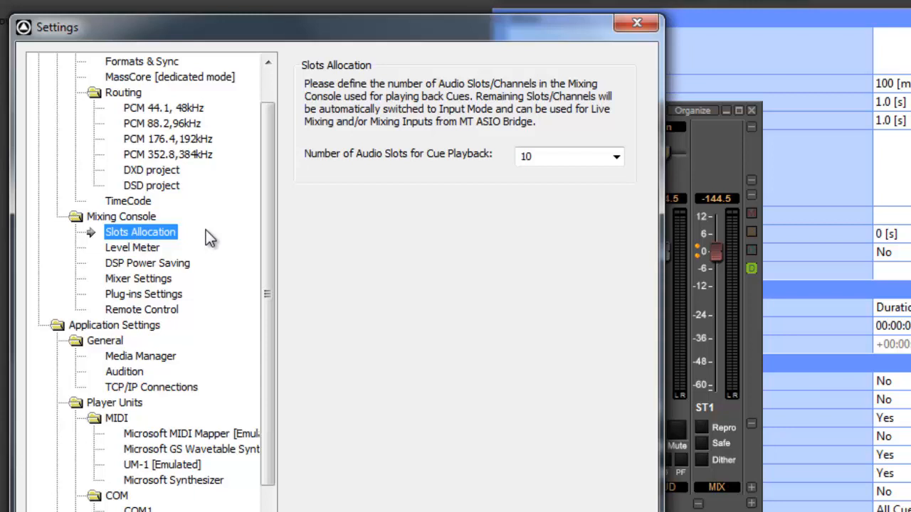
{"action": "mouse_move", "coordinate": [430, 138]}
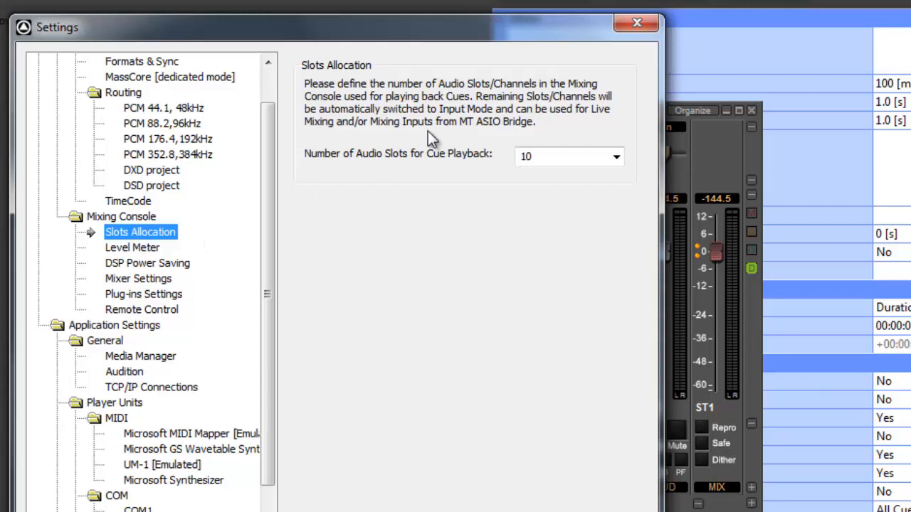
{"action": "mouse_move", "coordinate": [434, 135]}
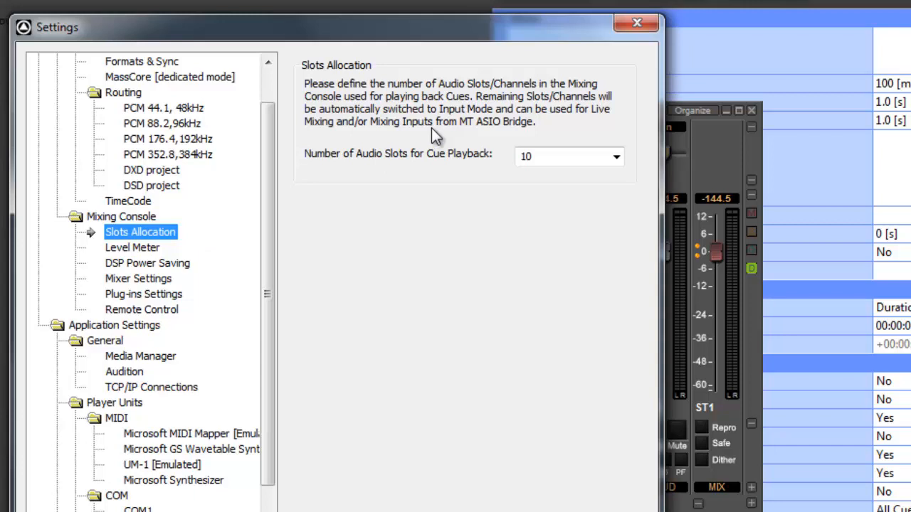
{"action": "mouse_move", "coordinate": [495, 158]}
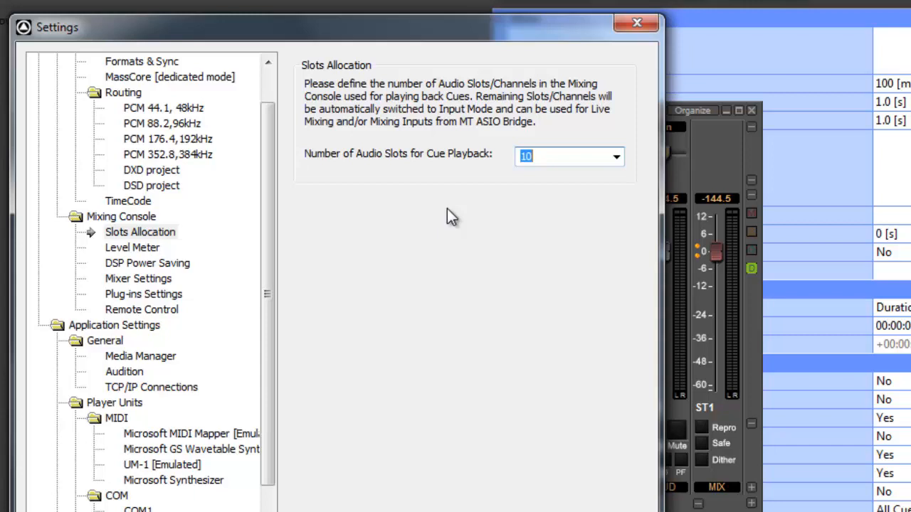
{"action": "mouse_move", "coordinate": [369, 393]}
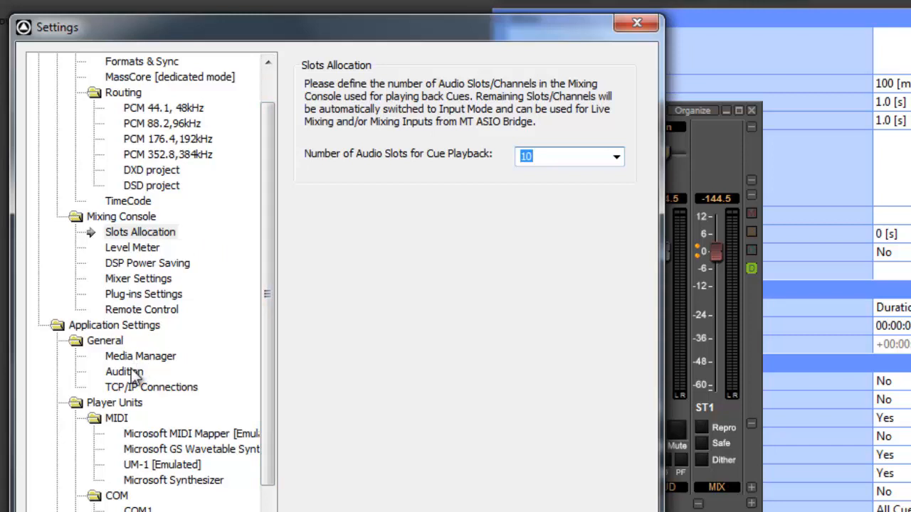
{"action": "left_click", "coordinate": [124, 371]}
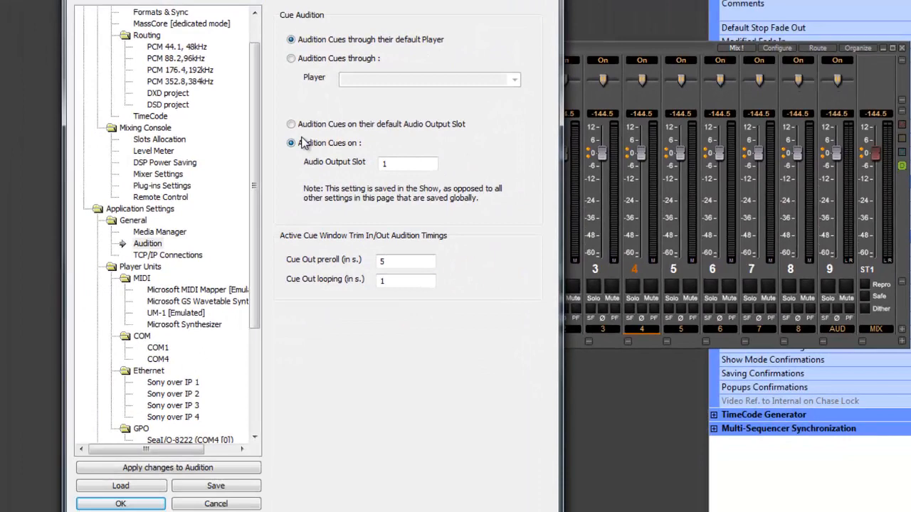
{"action": "left_click", "coordinate": [291, 124]}
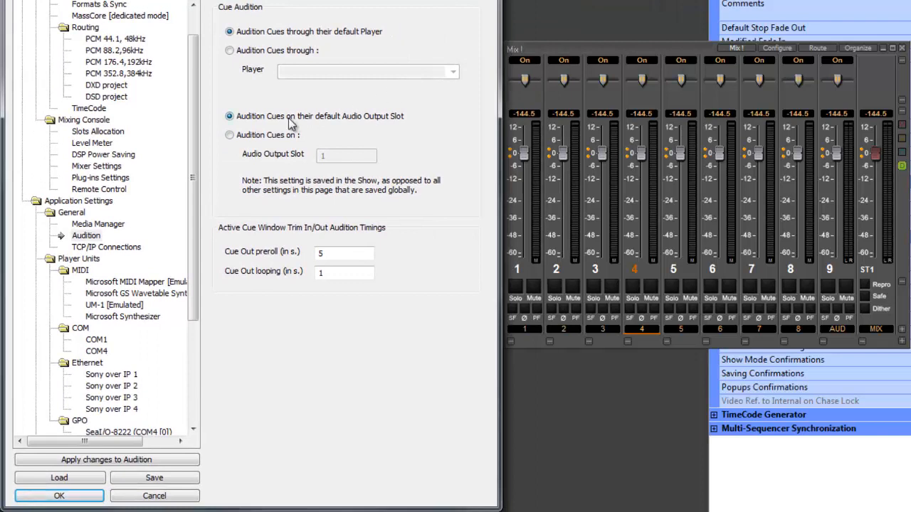
{"action": "mouse_move", "coordinate": [442, 123]}
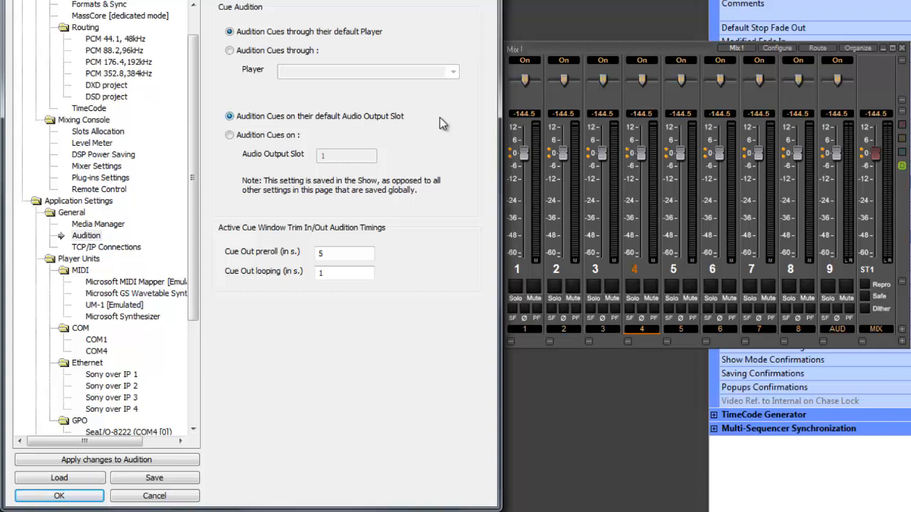
{"action": "mouse_move", "coordinate": [674, 292]}
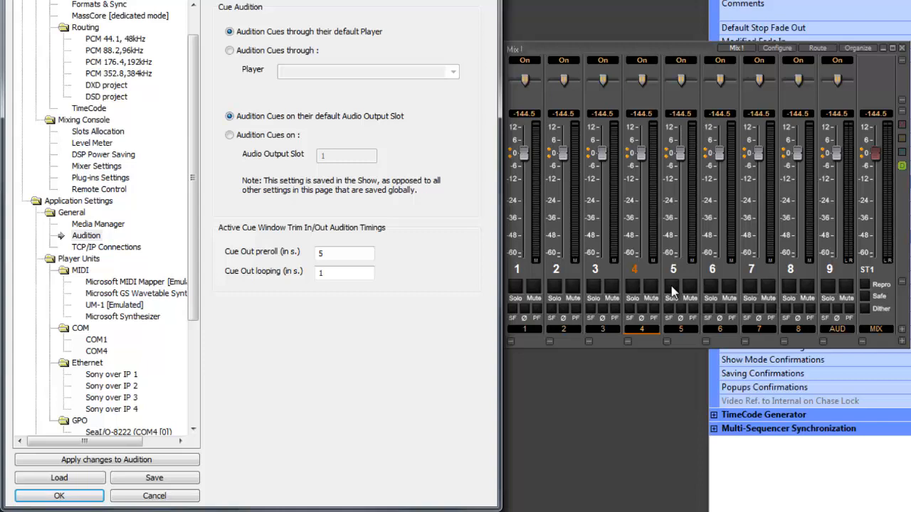
{"action": "mouse_move", "coordinate": [307, 133]}
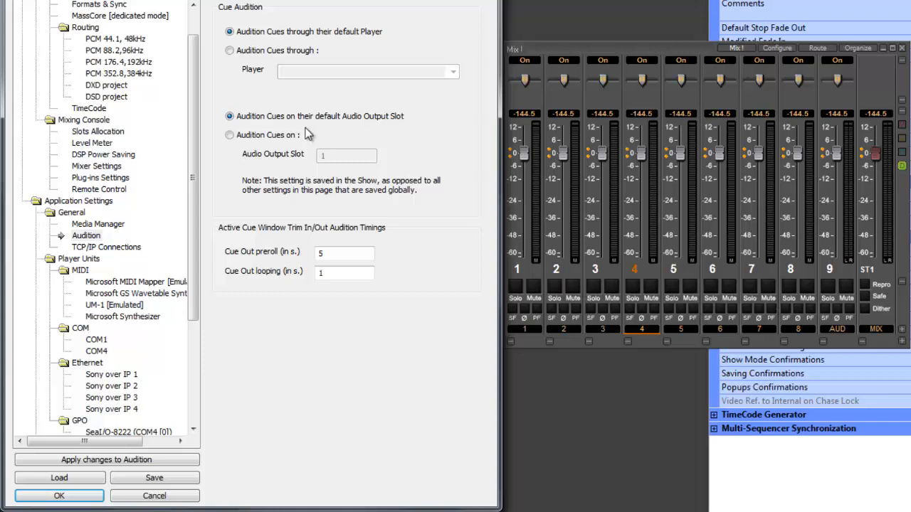
{"action": "mouse_move", "coordinate": [309, 132]}
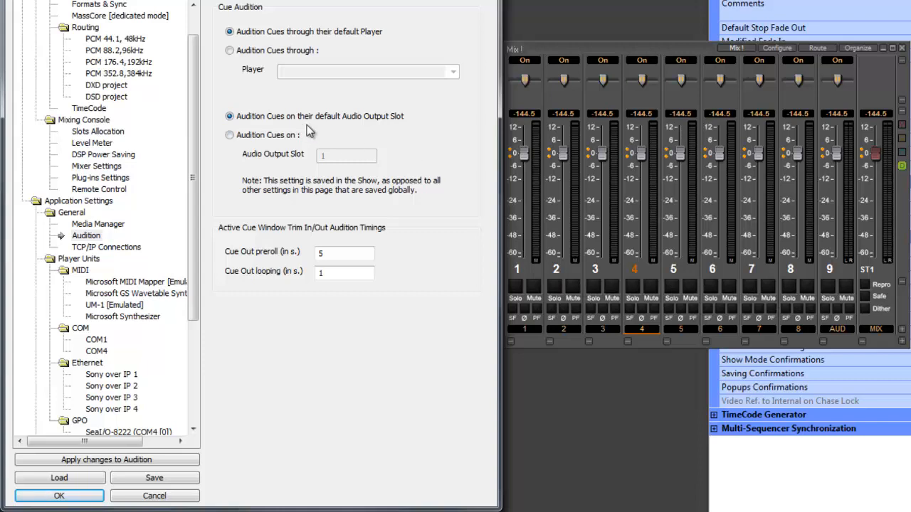
Enable 'Audition Cues on' a specific slot and select the Audio Output Slot value.
{"action": "left_click", "coordinate": [229, 135]}
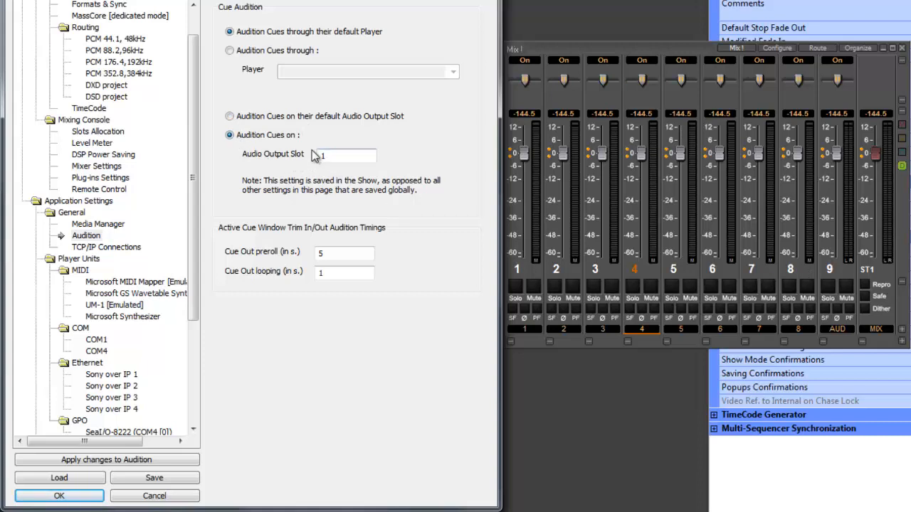
{"action": "left_click", "coordinate": [345, 154]}
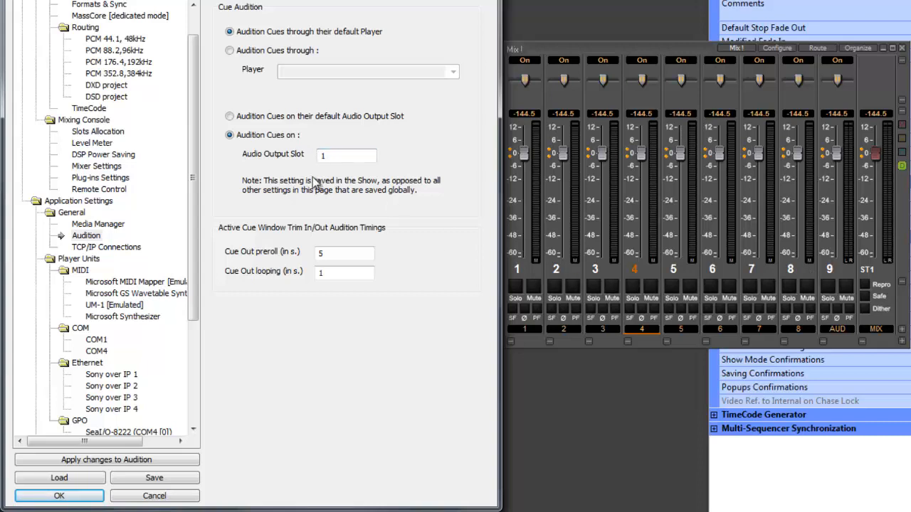
{"action": "mouse_move", "coordinate": [514, 241]}
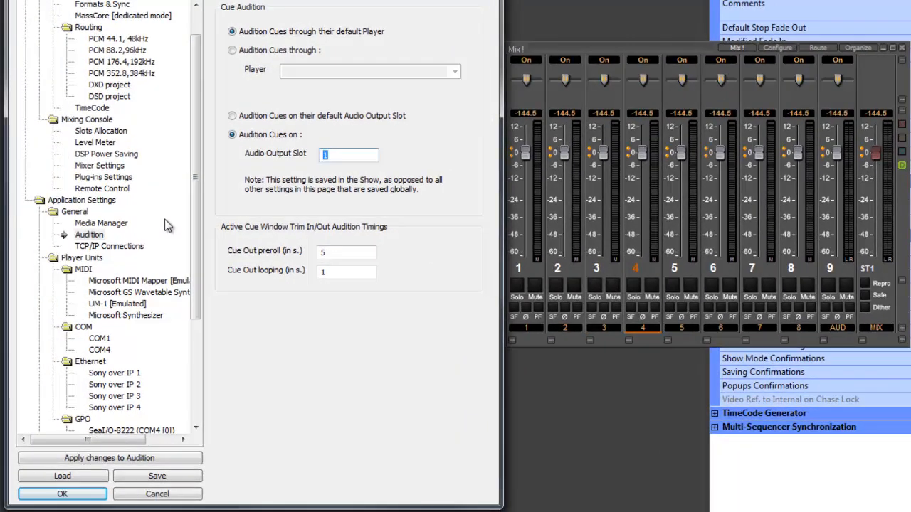
Set the audition output slot to 9 and confirm the Settings with OK.
{"action": "type", "text": "9"}
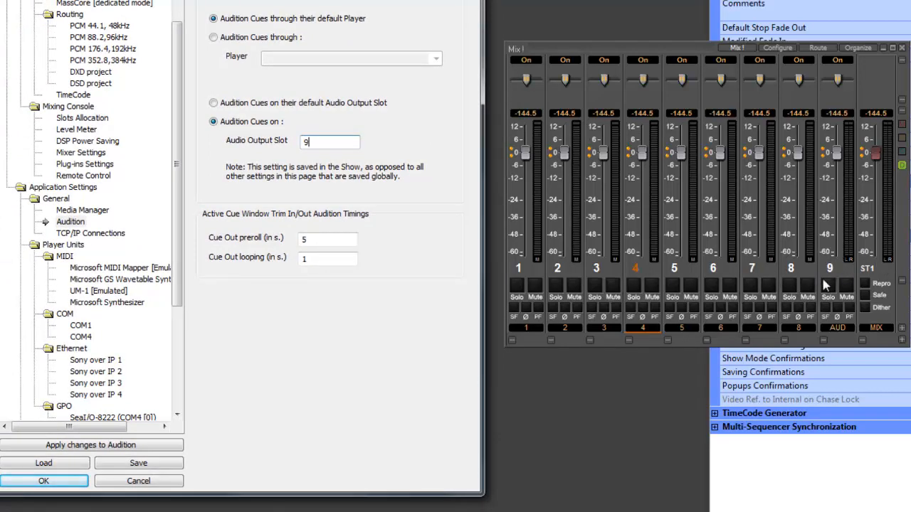
{"action": "mouse_move", "coordinate": [587, 277]}
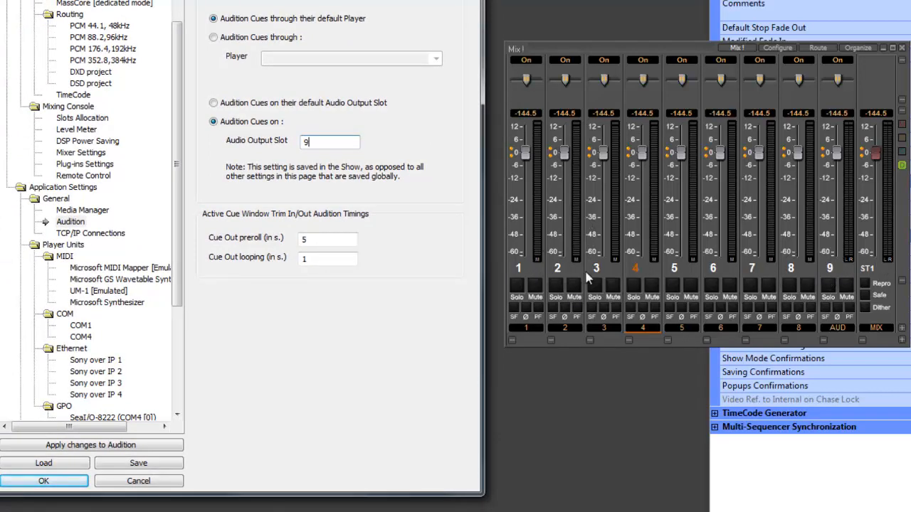
{"action": "mouse_move", "coordinate": [844, 278]}
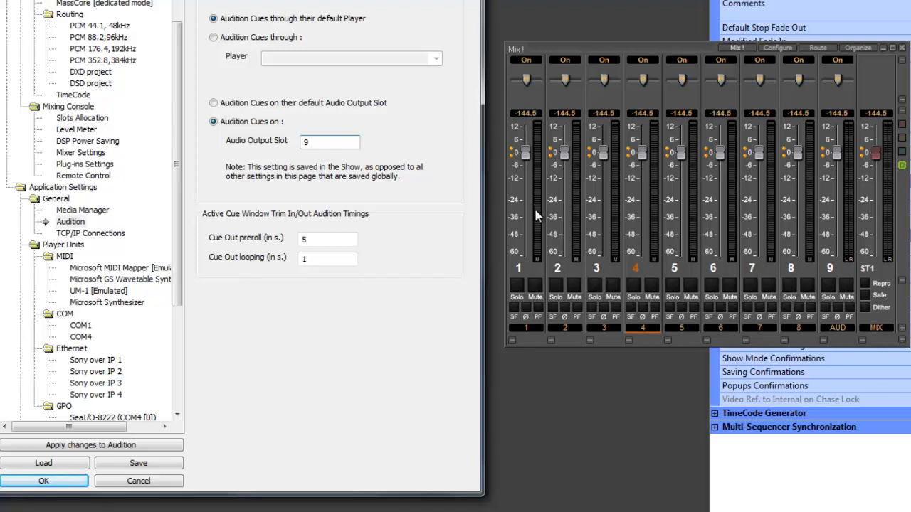
{"action": "mouse_move", "coordinate": [715, 231]}
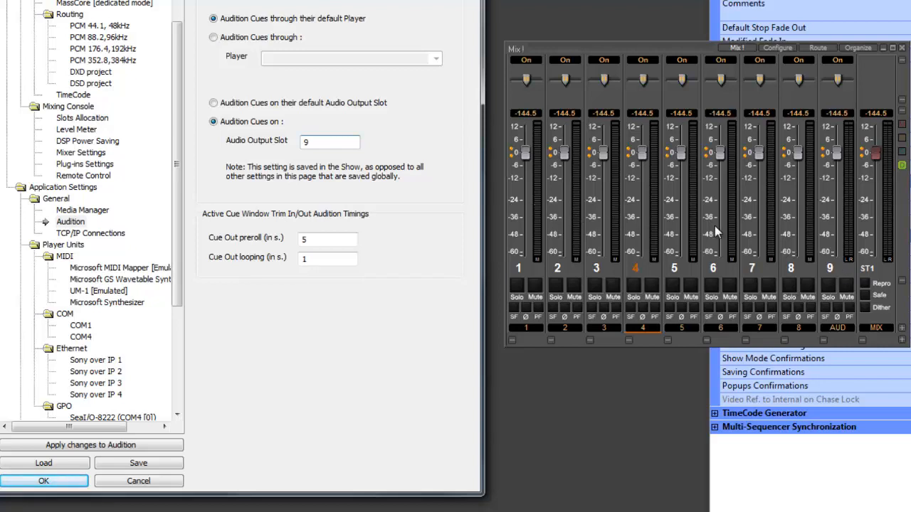
{"action": "mouse_move", "coordinate": [635, 248]}
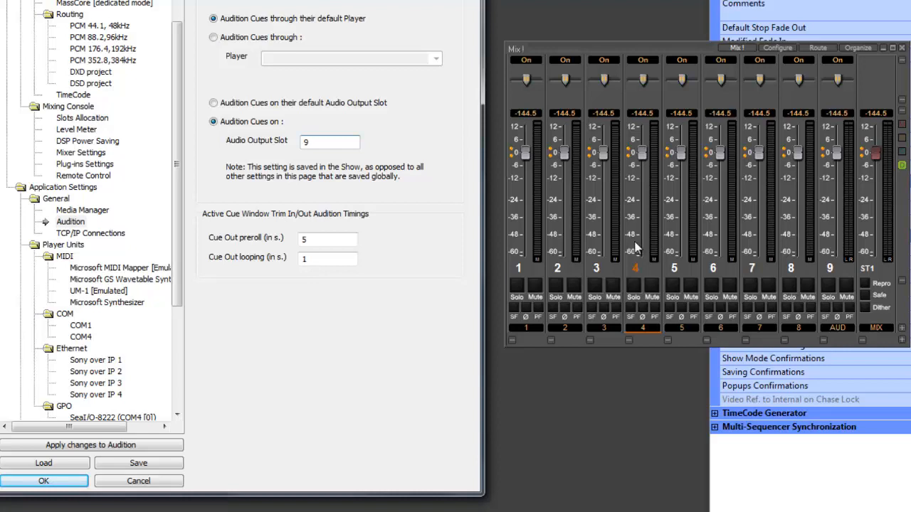
{"action": "mouse_move", "coordinate": [855, 206]}
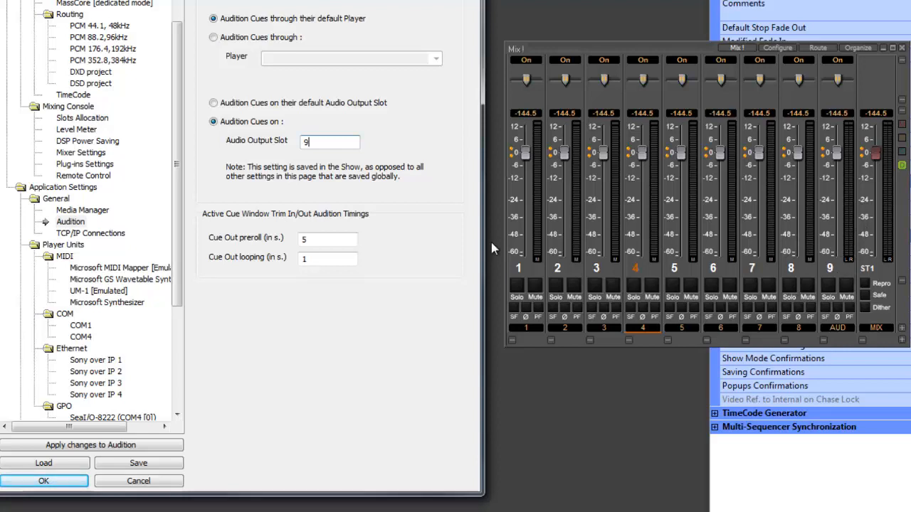
{"action": "mouse_move", "coordinate": [808, 265]}
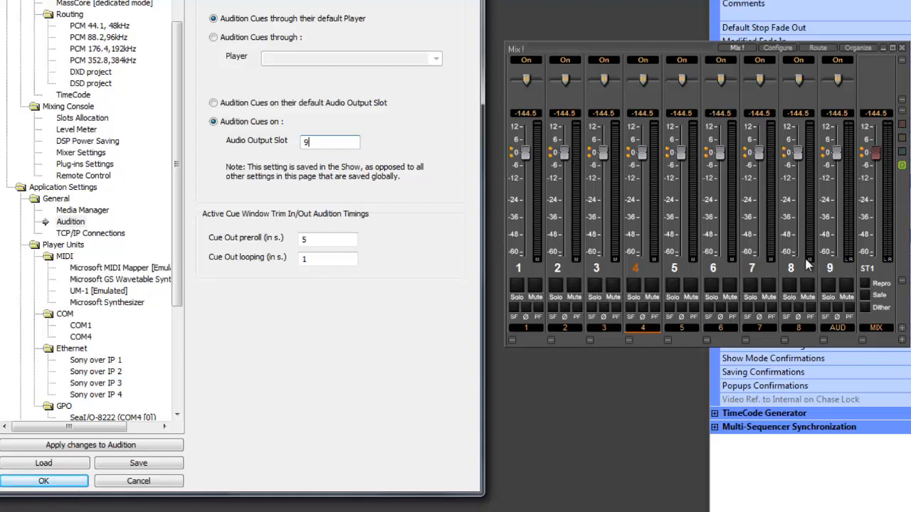
{"action": "mouse_move", "coordinate": [853, 253]}
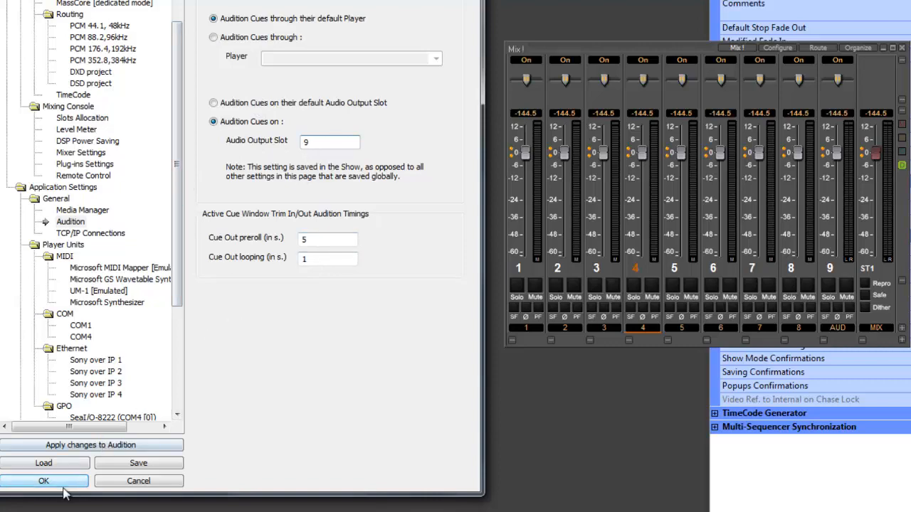
{"action": "left_click", "coordinate": [44, 481]}
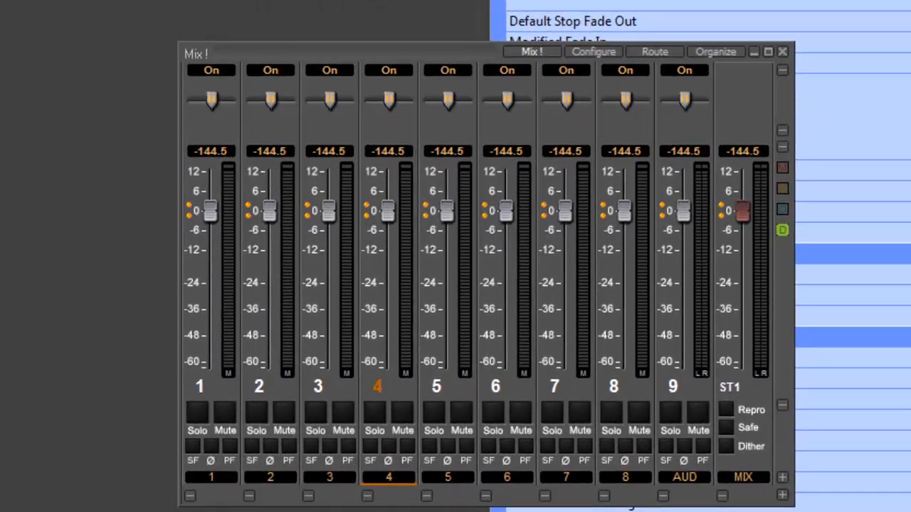